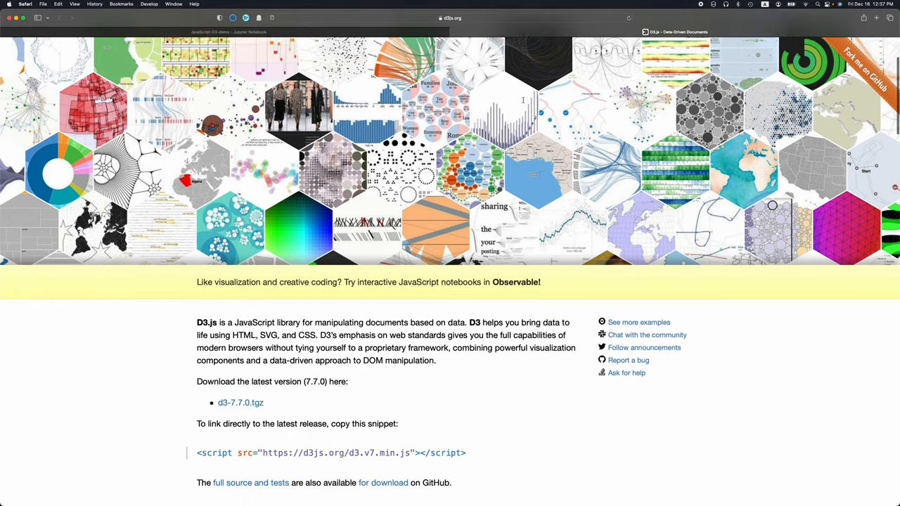
Scroll down the d3js.org page to browse the D3.js website
scroll(down, 3)
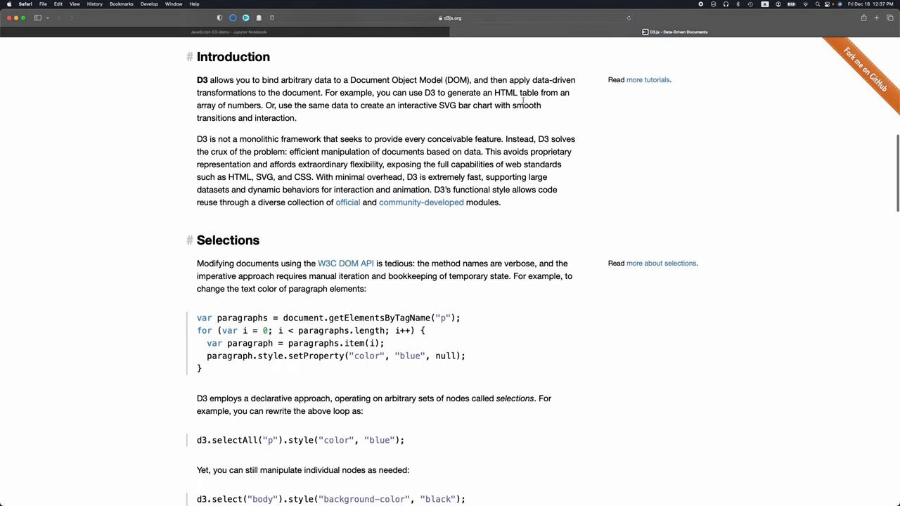
scroll(down, 3)
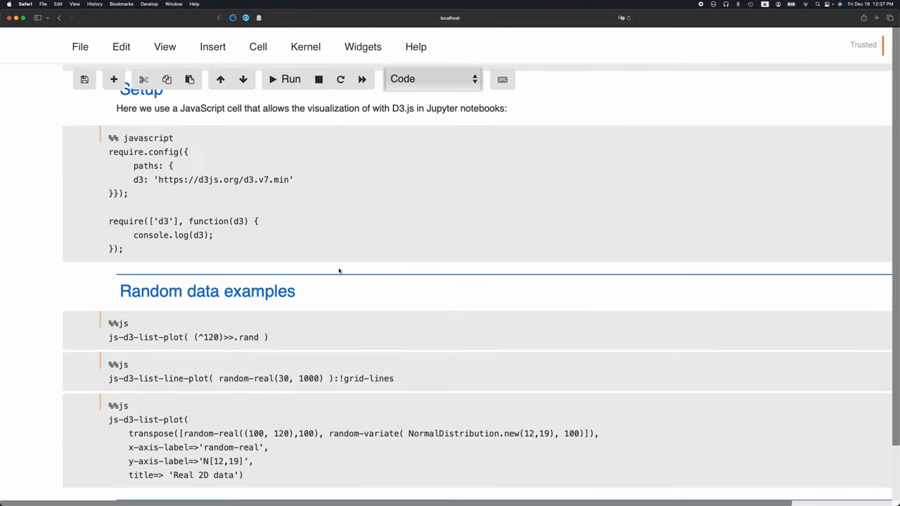
click(283, 78)
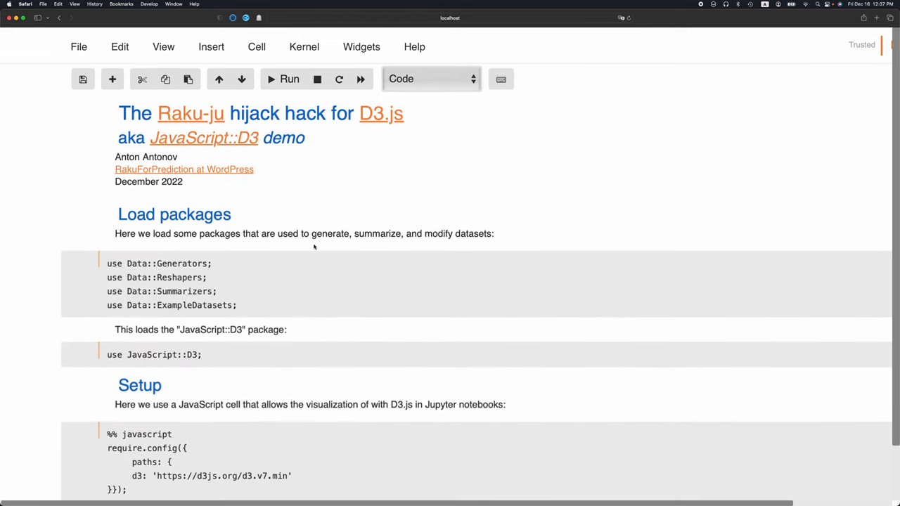
scroll(down, 3)
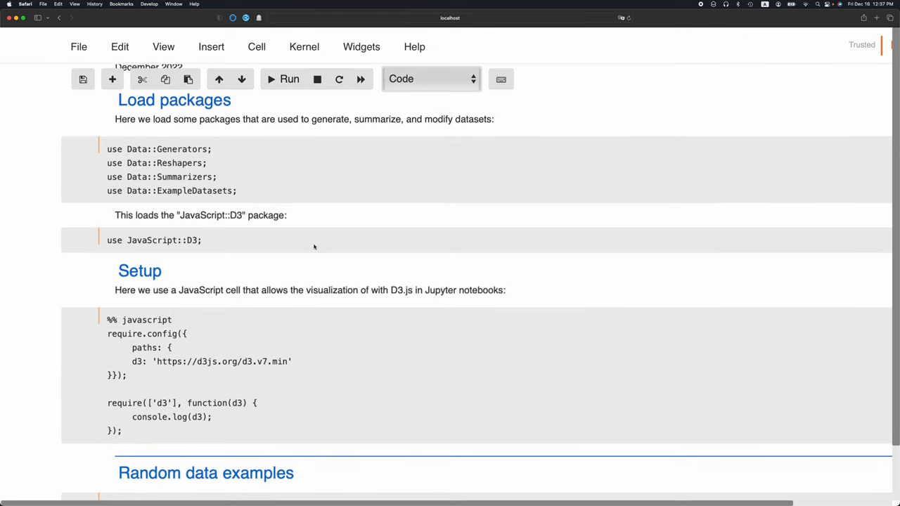
click(314, 244)
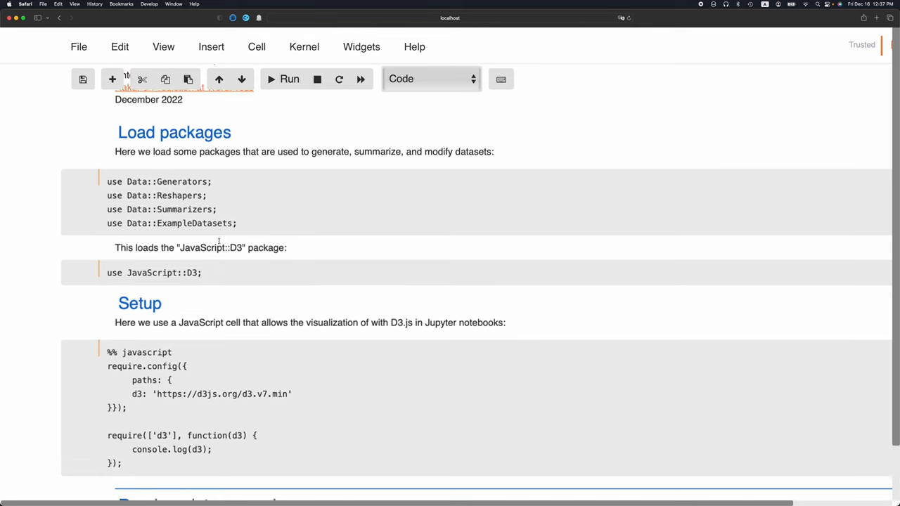
scroll(up, 3)
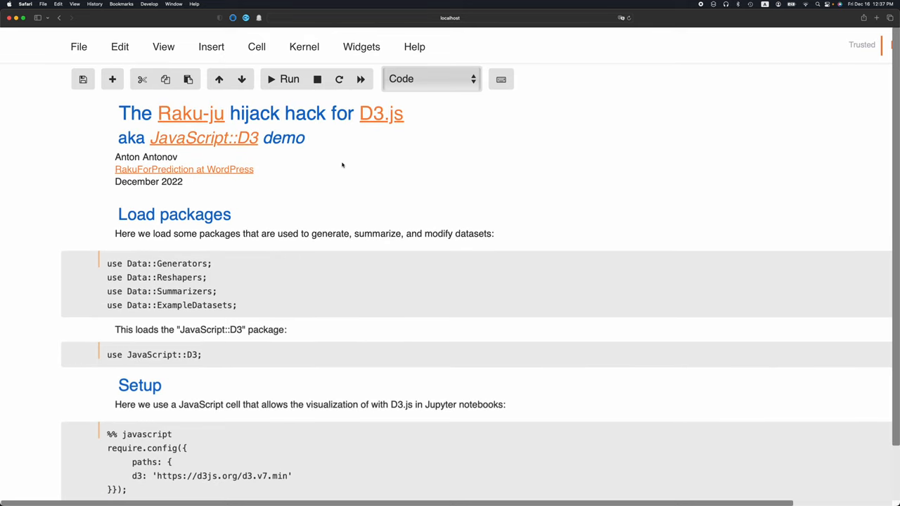
mouse_move(322, 162)
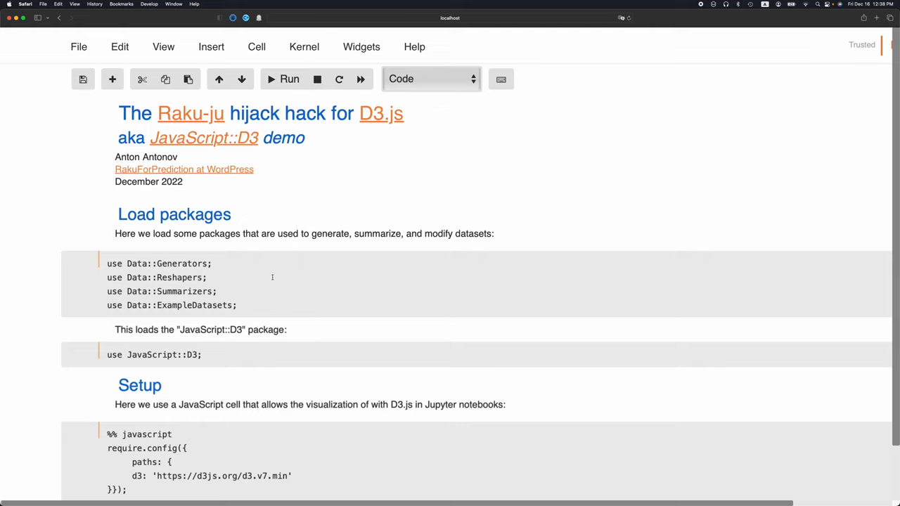
scroll(down, 3)
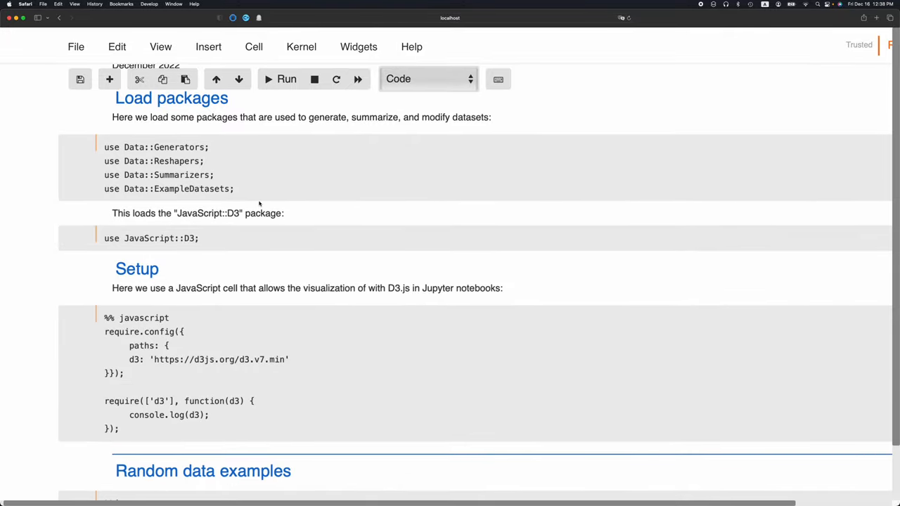
scroll(down, 3)
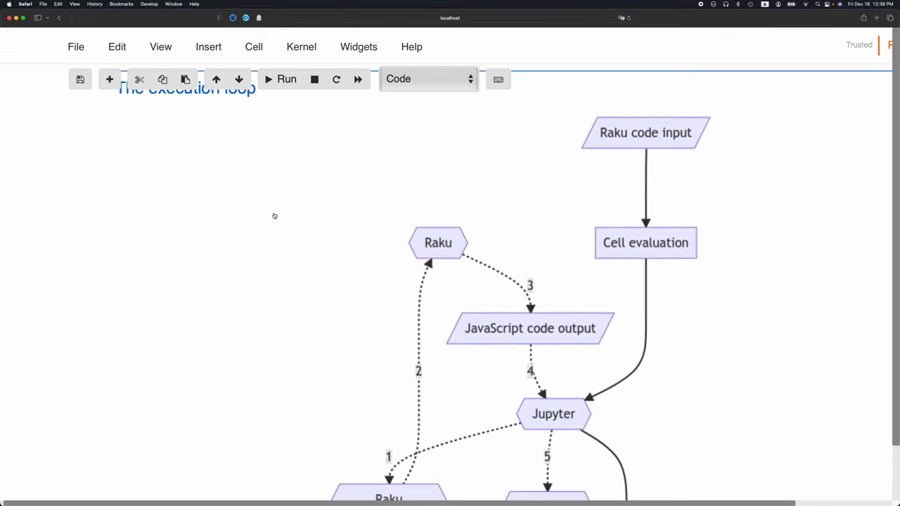
scroll(down, 3)
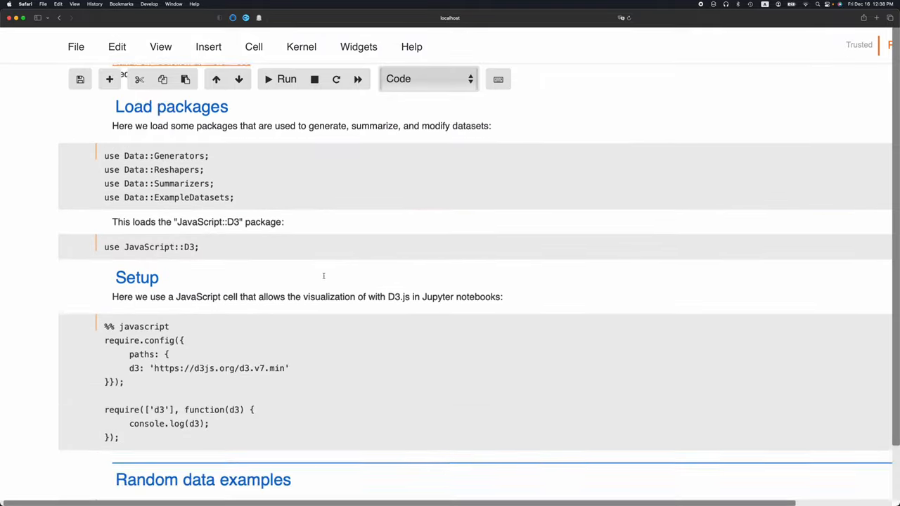
scroll(up, 3)
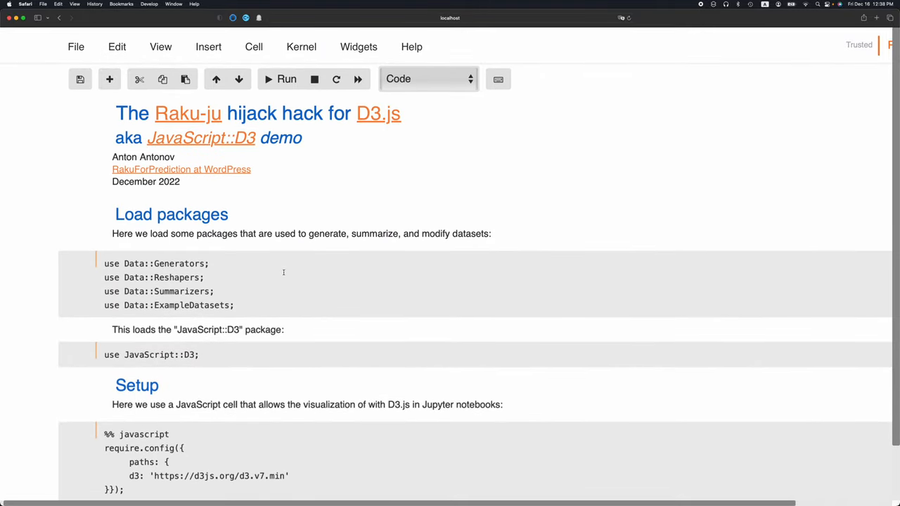
scroll(down, 3)
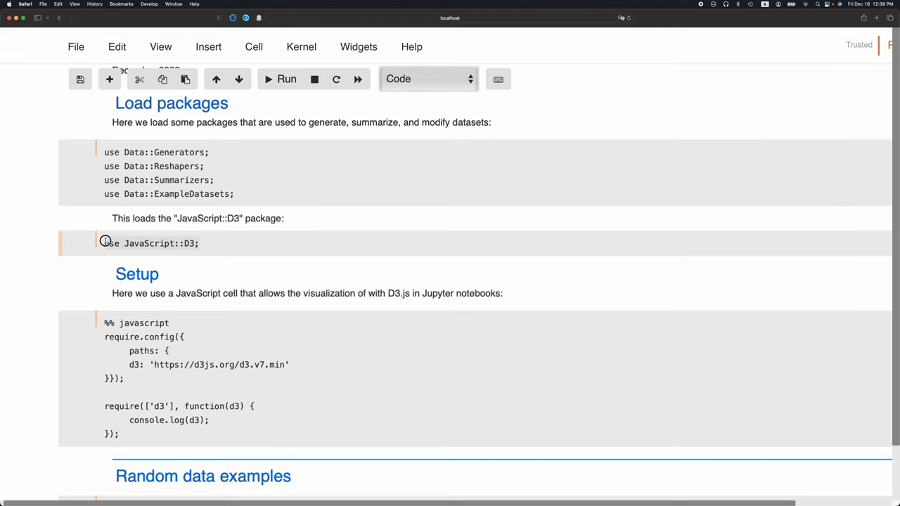
Scroll to the first random-data cell, now printing its generated D3 JavaScript code
scroll(down, 3)
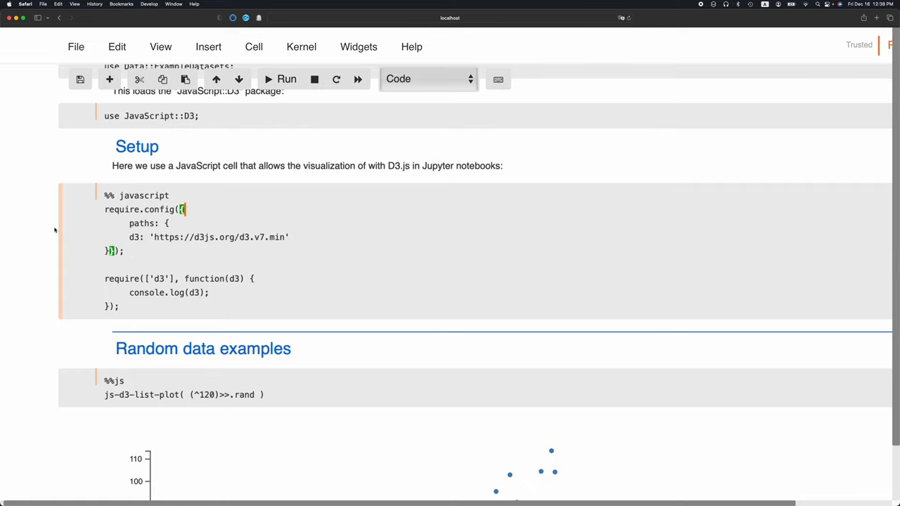
mouse_move(708, 121)
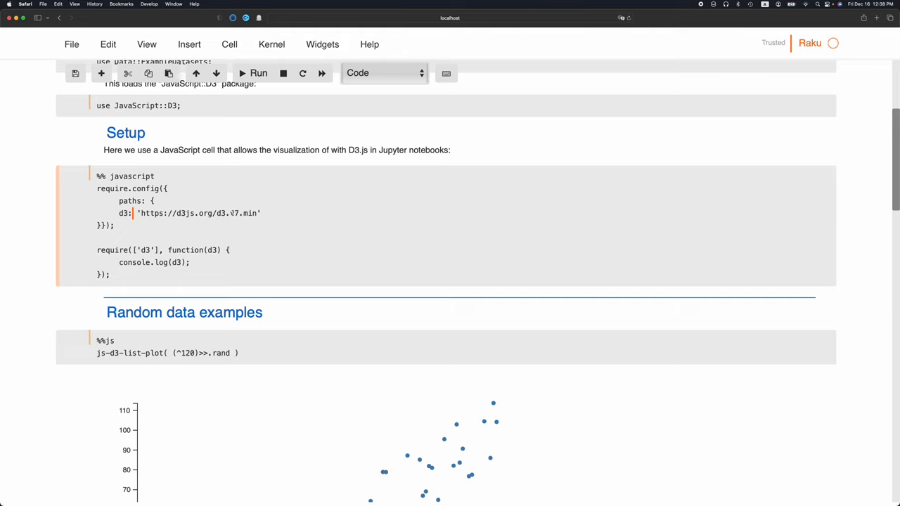
scroll(down, 3)
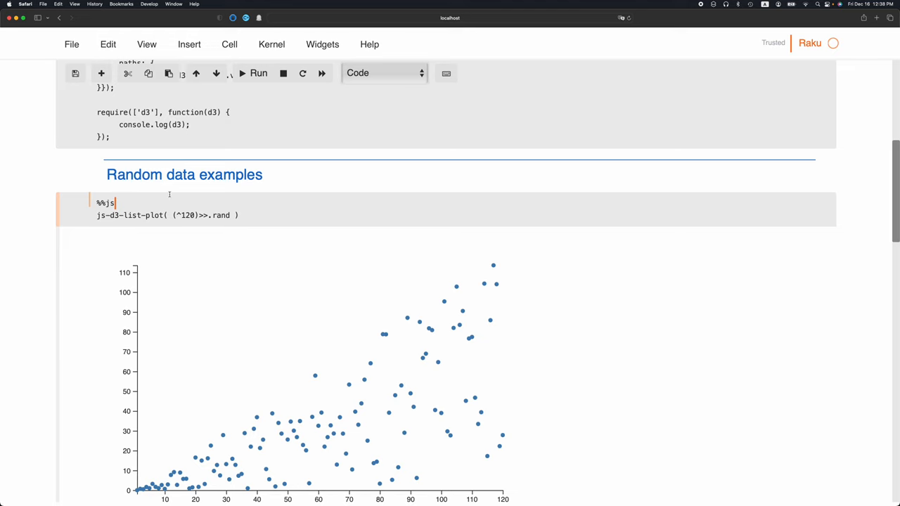
scroll(down, 3)
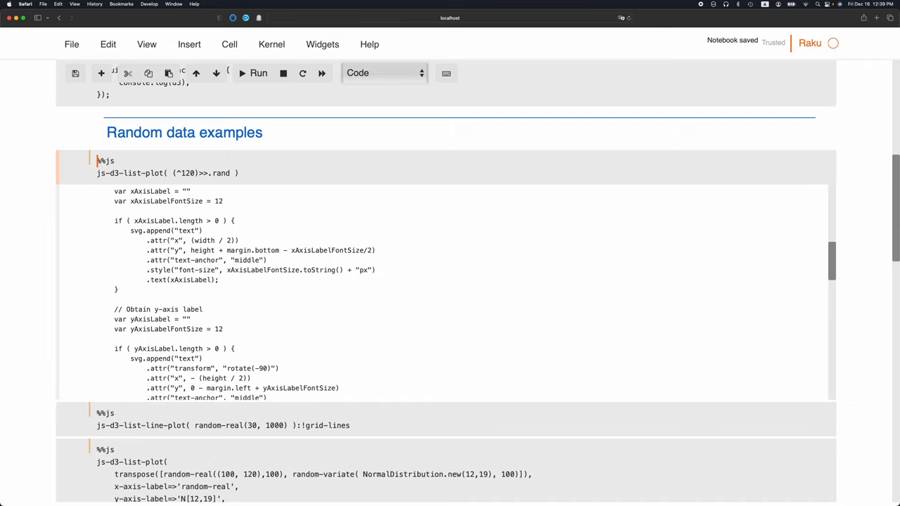
Rerun the js-d3-list-plot cell with %%js to redraw the 120-point scatter plot
click(252, 73)
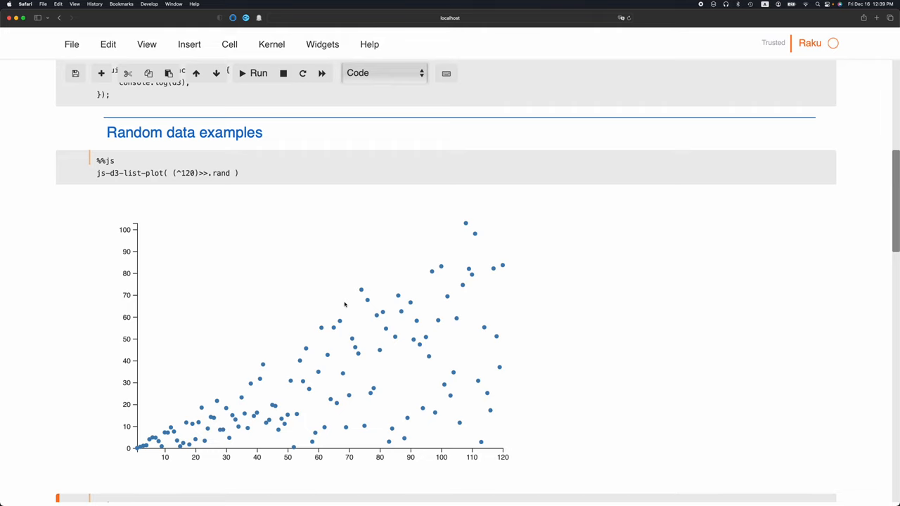
scroll(down, 3)
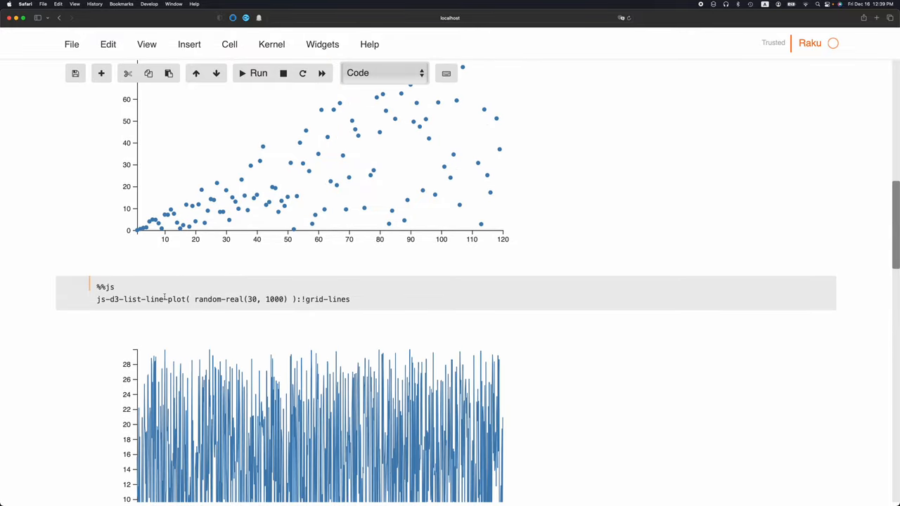
Scroll to the js-d3-list-line-plot cell showing raw JSON data points
scroll(down, 3)
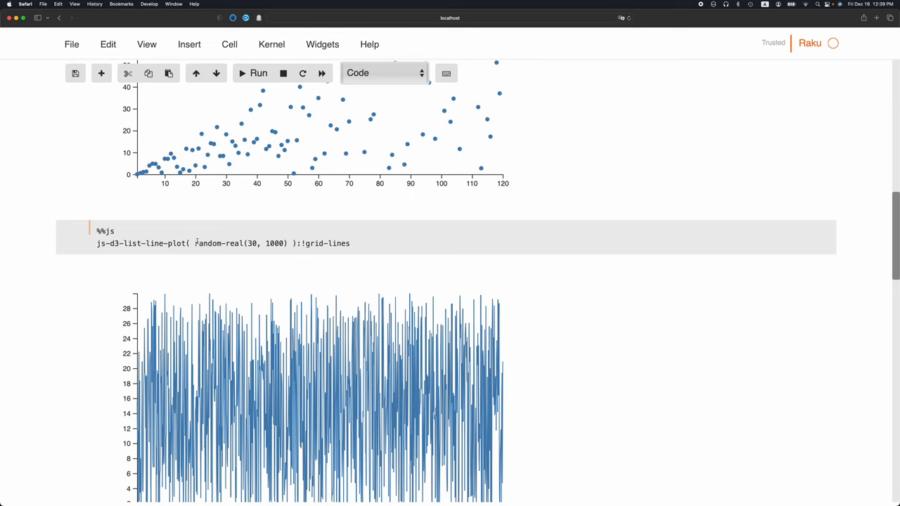
scroll(down, 3)
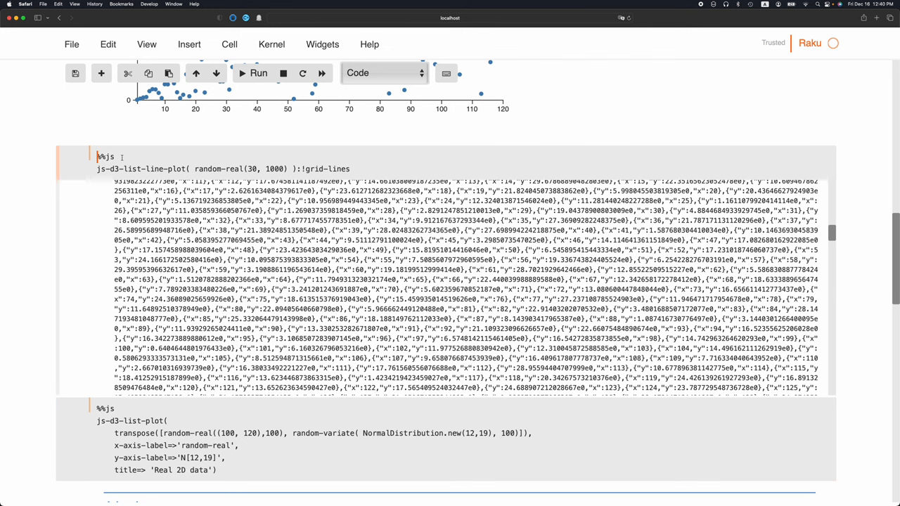
Restore %%js on the js-d3-list-line-plot cell to redraw the 1,000-value line chart
click(256, 72)
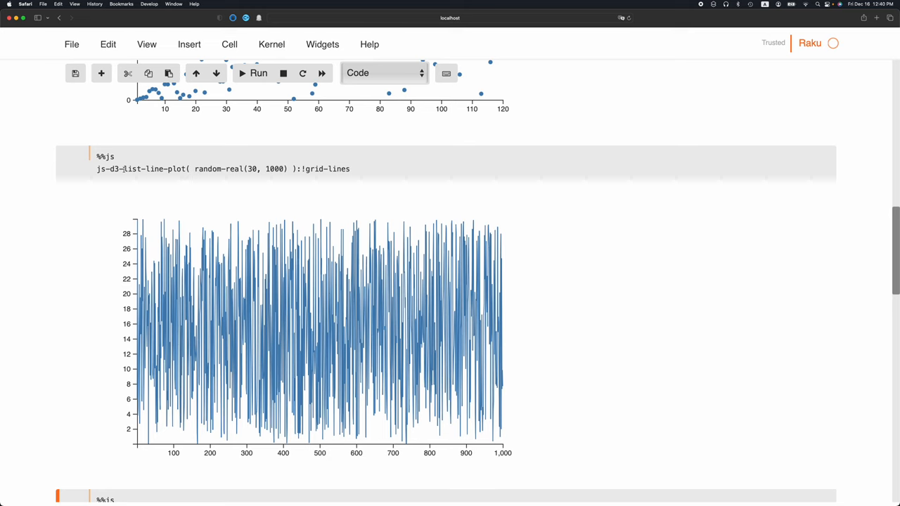
scroll(down, 3)
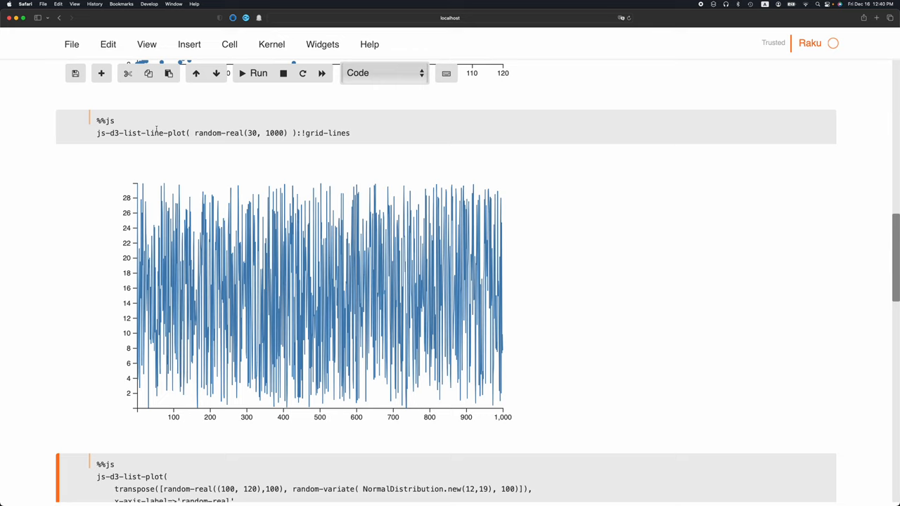
mouse_move(194, 156)
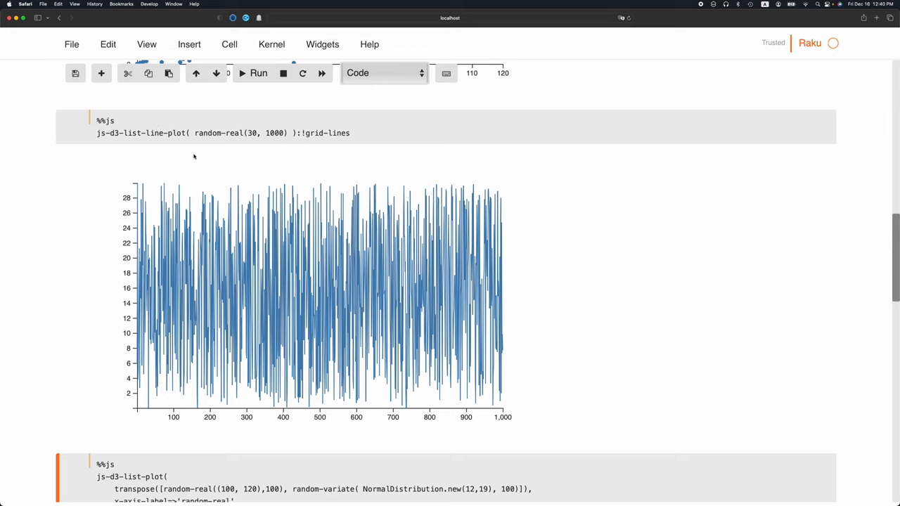
mouse_move(175, 122)
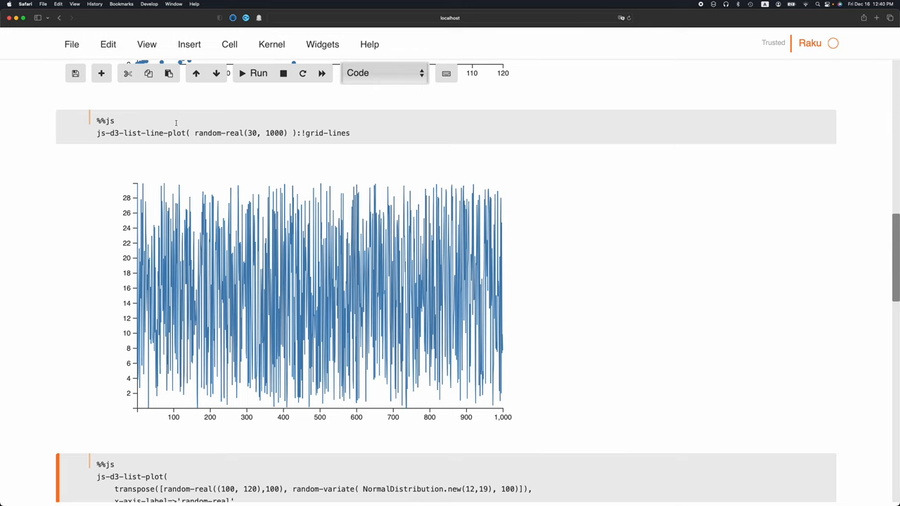
scroll(down, 3)
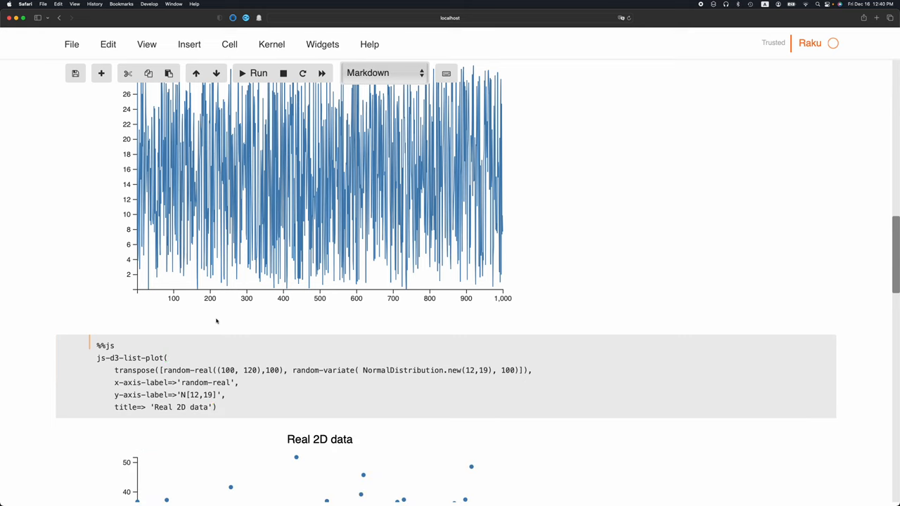
Render the random-real vs N[12,19] scatter plot, then select the Iris dataset cell
scroll(down, 3)
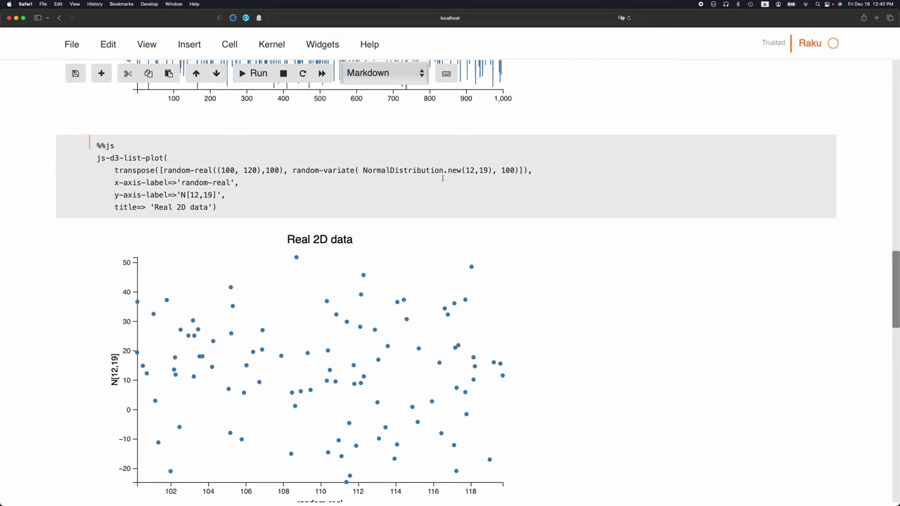
scroll(down, 3)
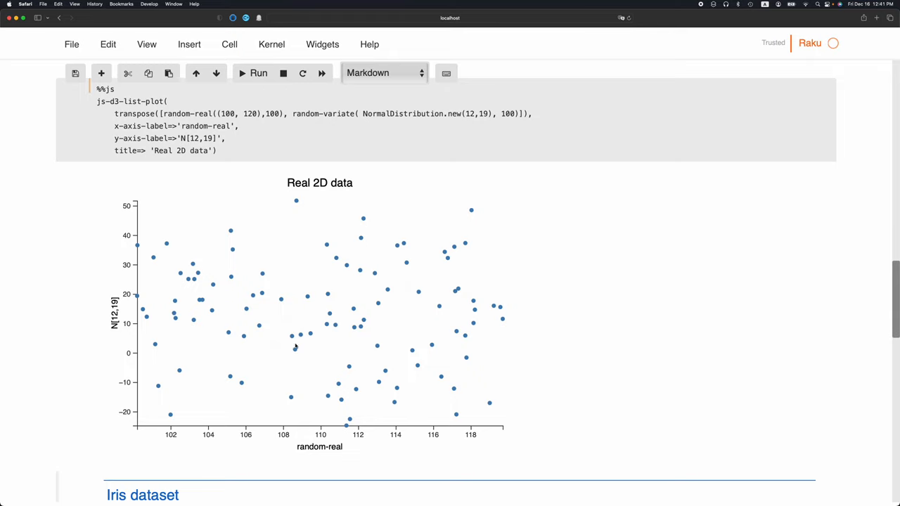
mouse_move(305, 192)
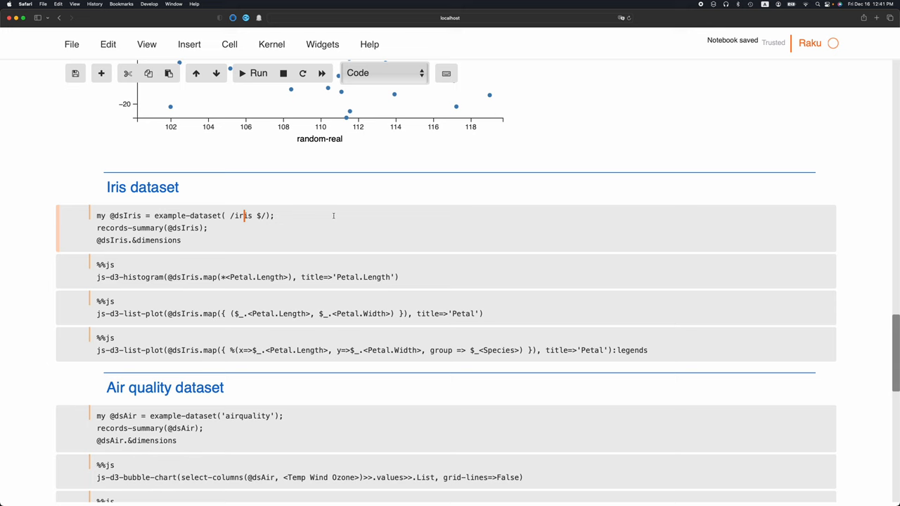
click(254, 73)
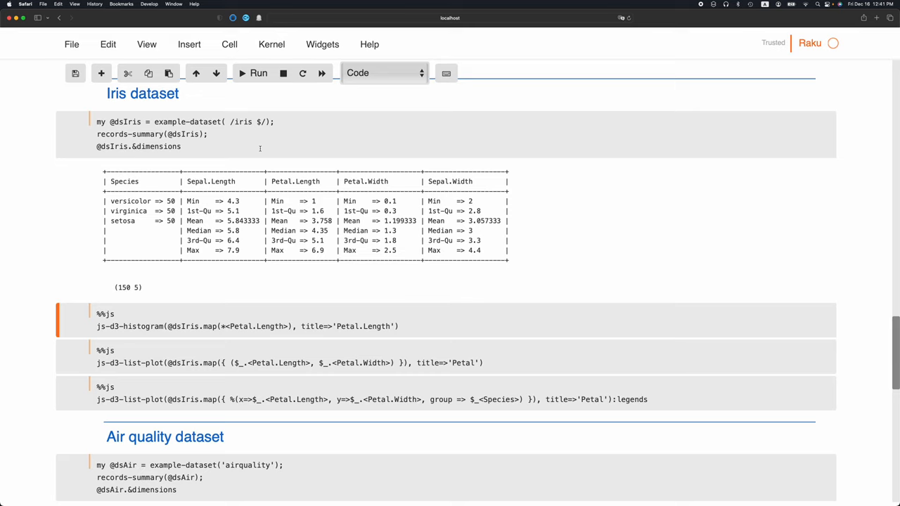
mouse_move(237, 144)
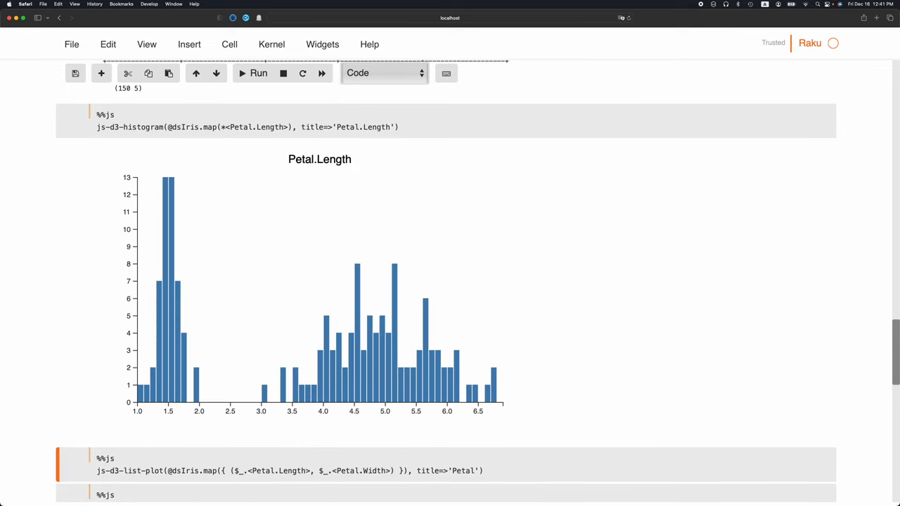
Scroll down to the Petal.Length histogram below the 150-record Iris summary
scroll(down, 3)
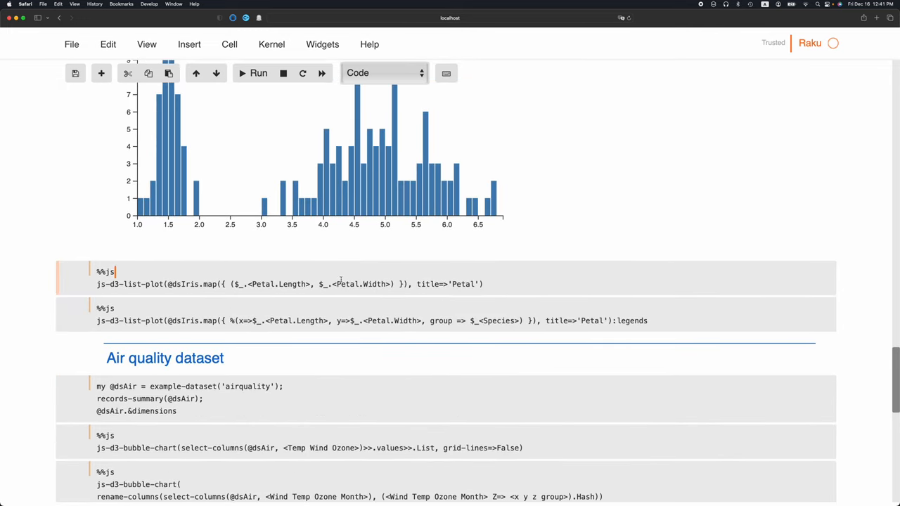
Scroll past the plain Petal scatter plot to the species-coloured version with legend
click(255, 72)
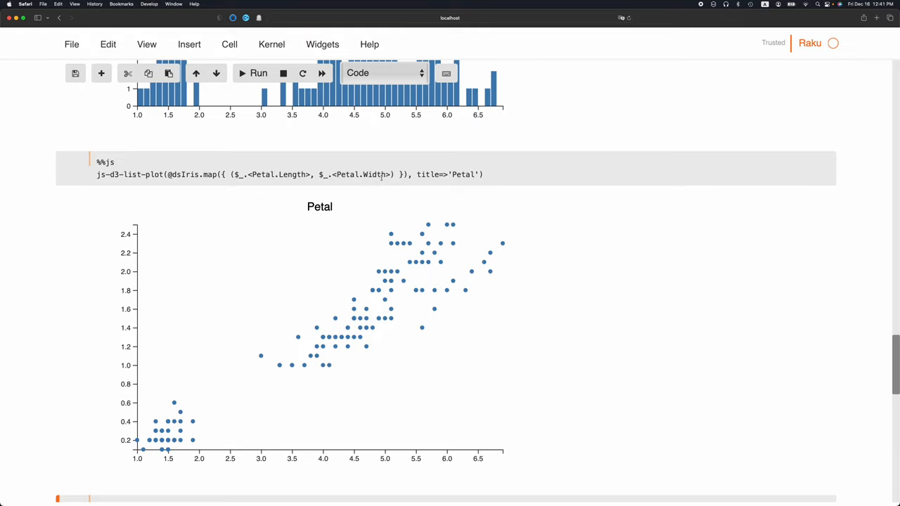
scroll(down, 3)
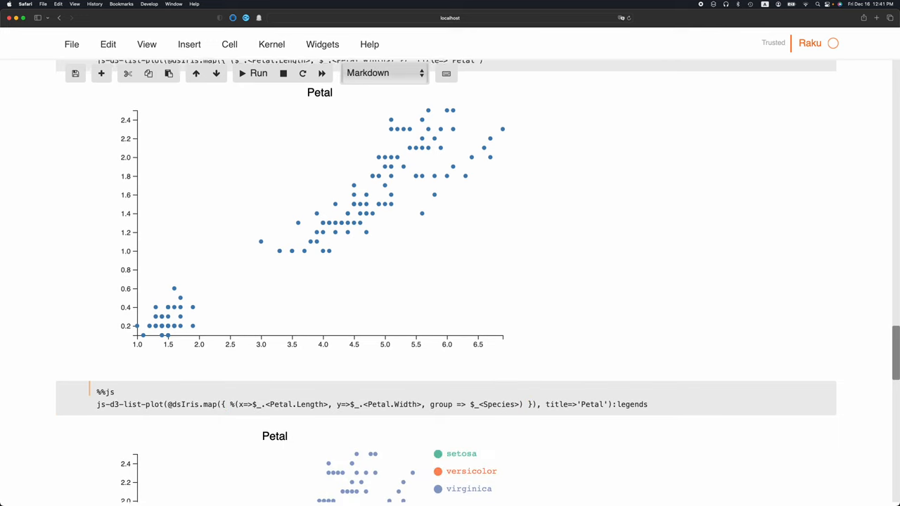
scroll(down, 3)
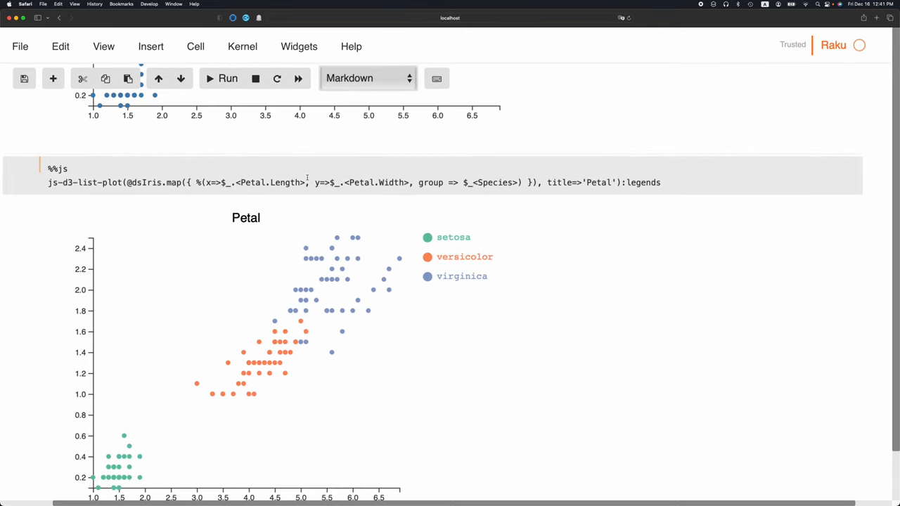
scroll(down, 3)
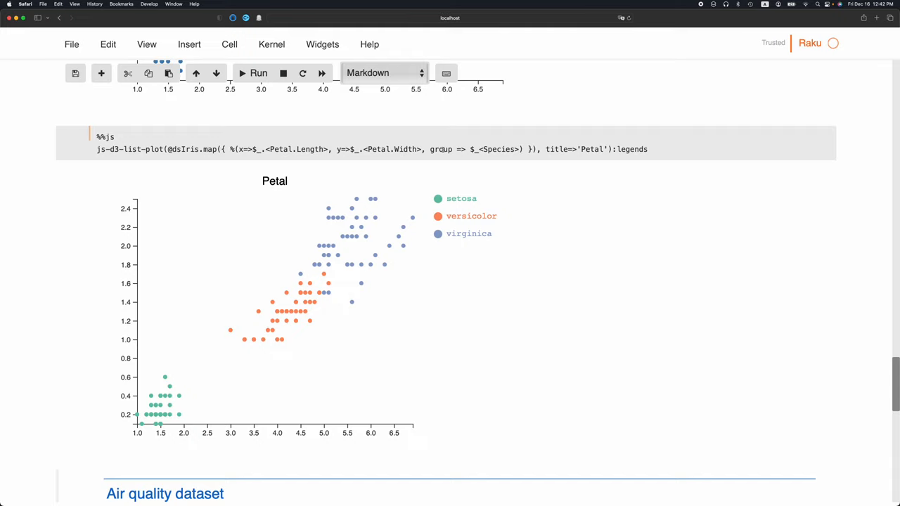
mouse_move(256, 199)
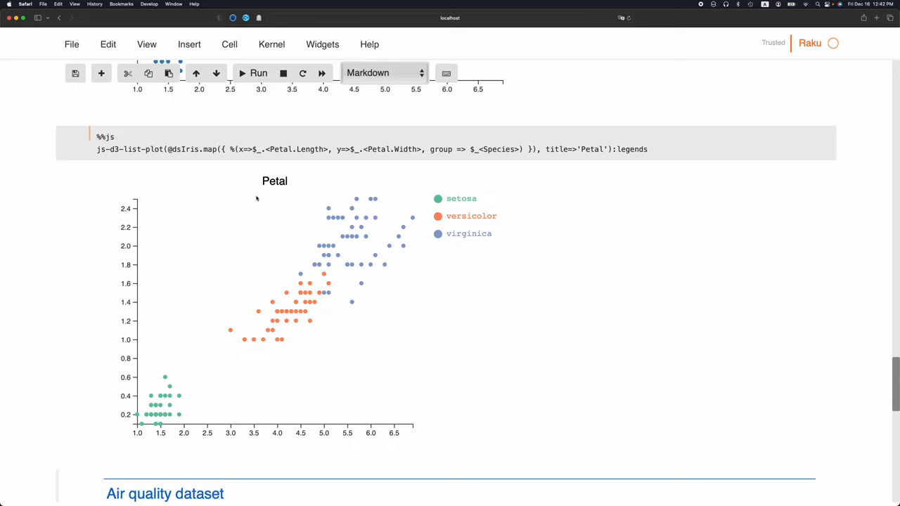
mouse_move(393, 210)
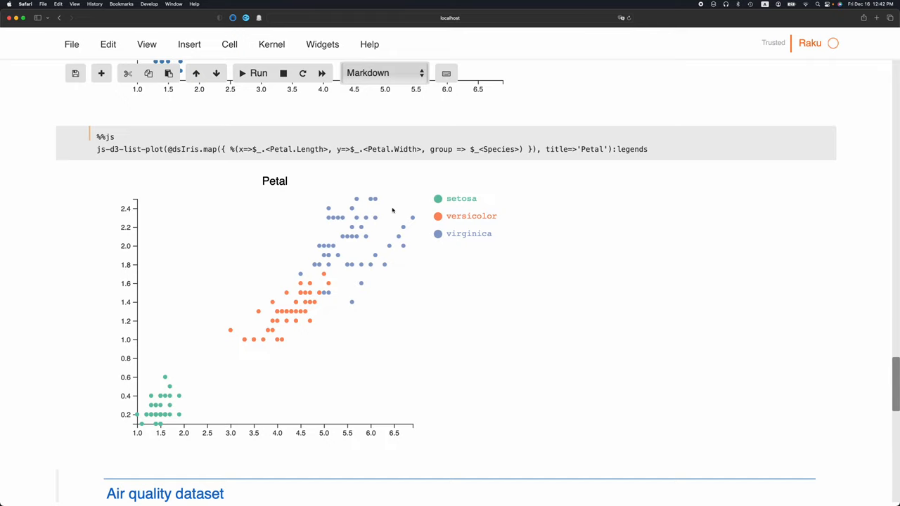
Run the airquality summary cell showing 153 rows and 6 columns
scroll(down, 3)
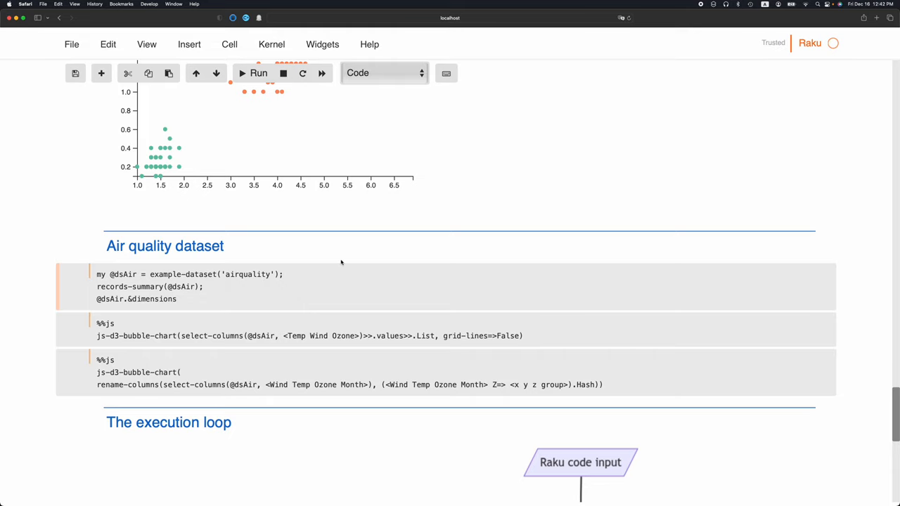
click(251, 73)
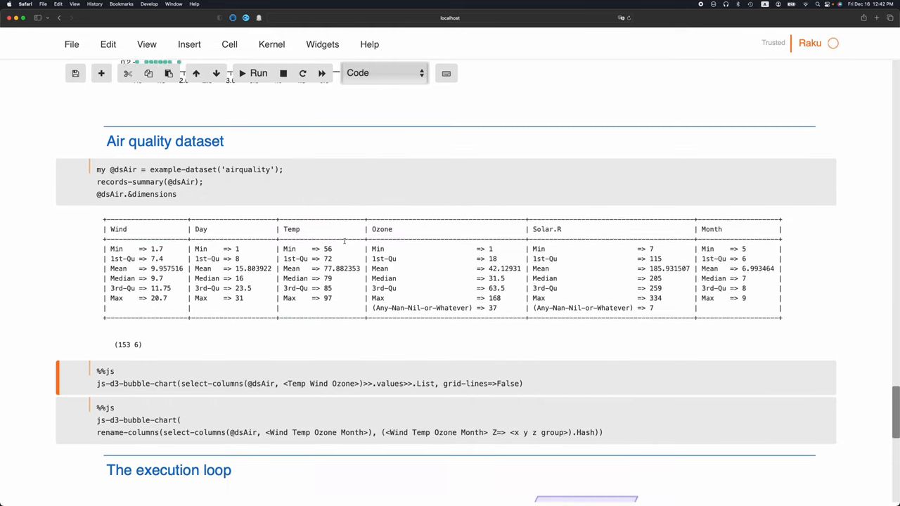
scroll(down, 3)
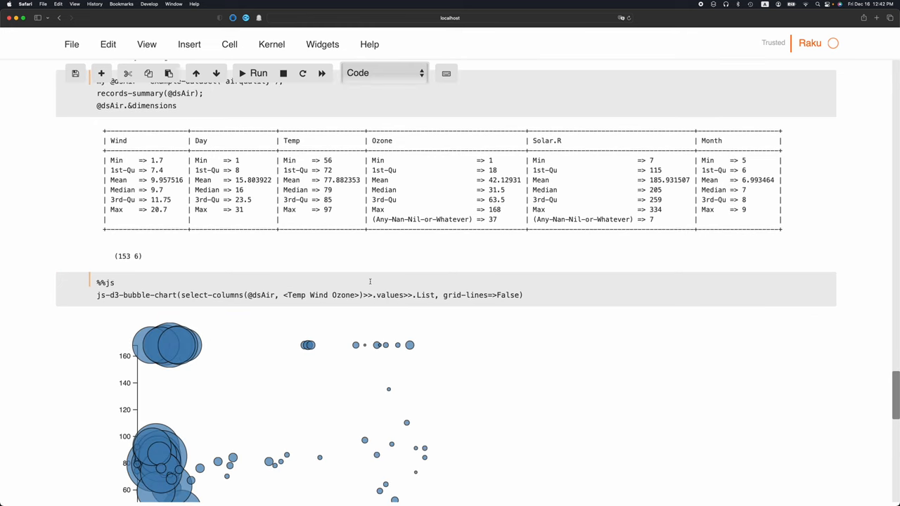
Set the Temp–Wind–Ozone bubble chart's grid-lines to 12 and rerun it
scroll(down, 3)
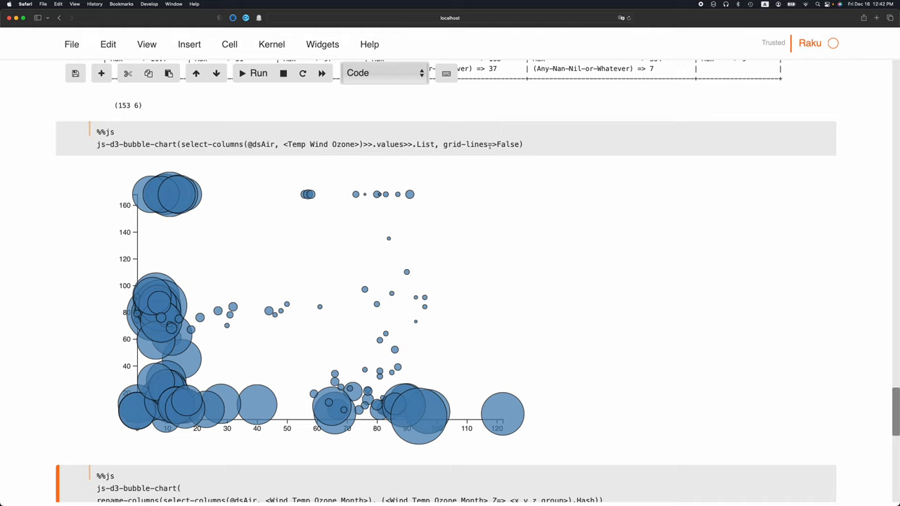
click(506, 145)
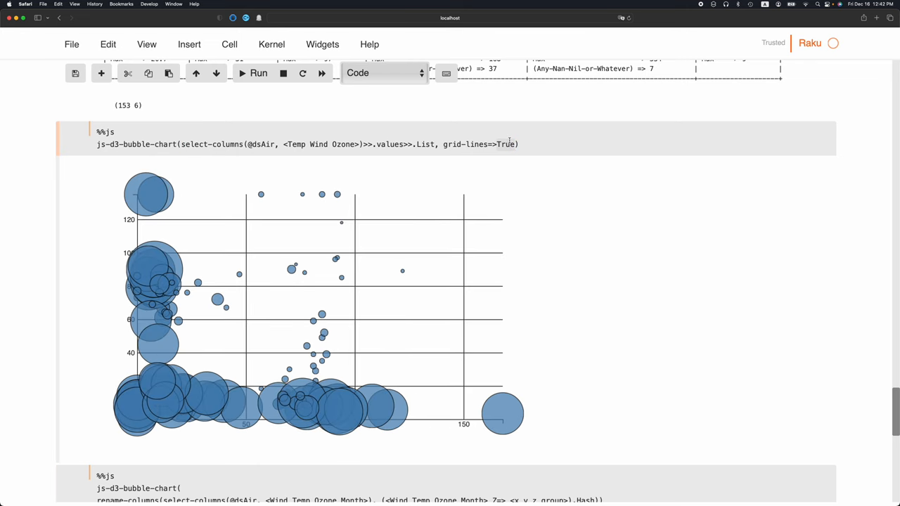
text(12)
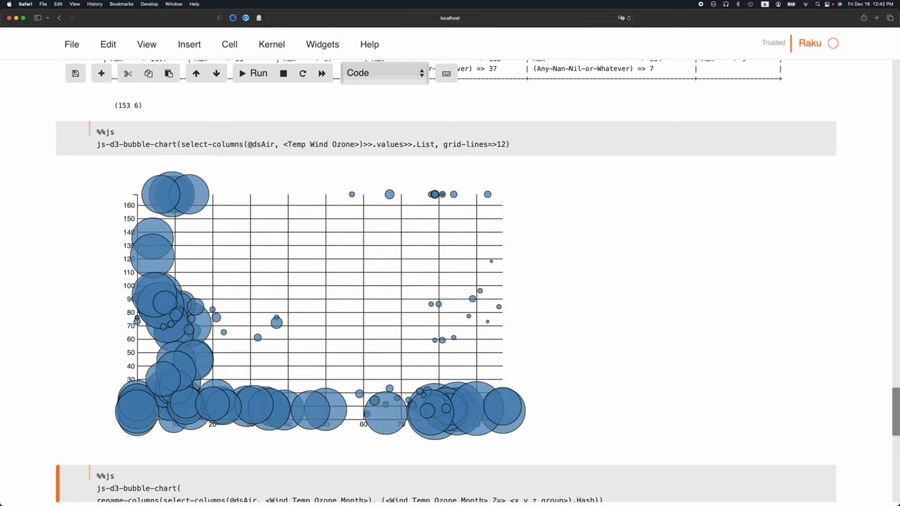
mouse_move(461, 188)
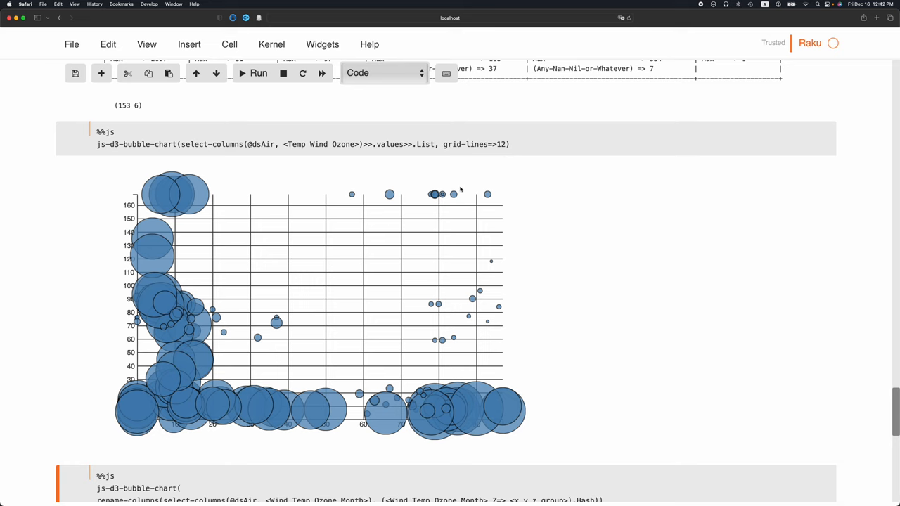
Scroll to the month-grouped bubble chart and hover the Group 6 bubble (value 71)
scroll(down, 3)
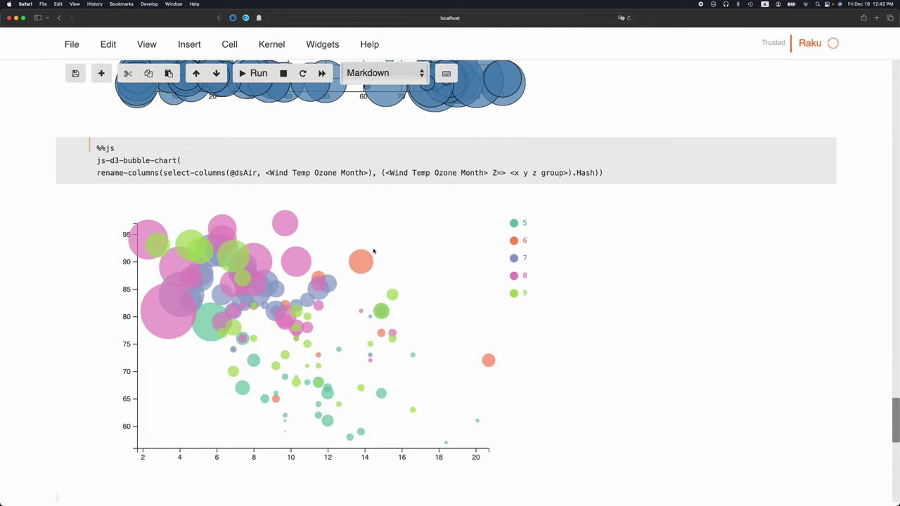
mouse_move(372, 248)
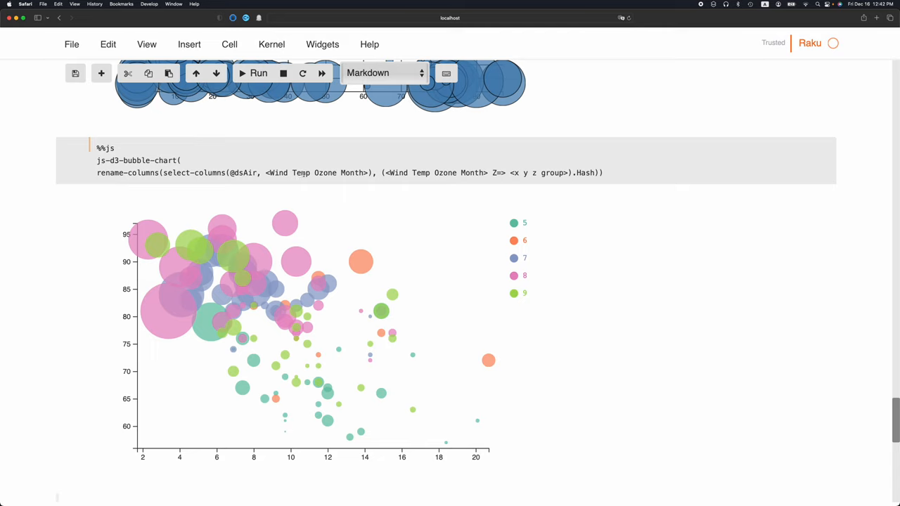
mouse_move(360, 264)
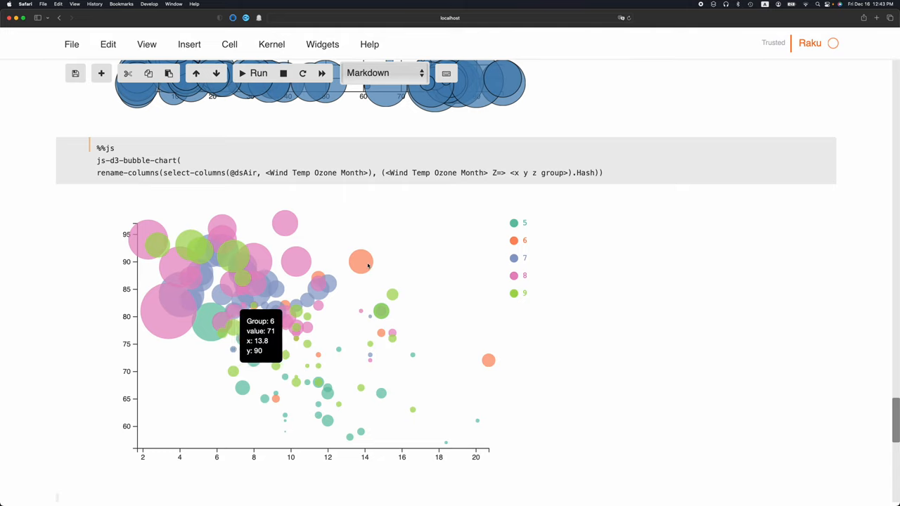
scroll(down, 3)
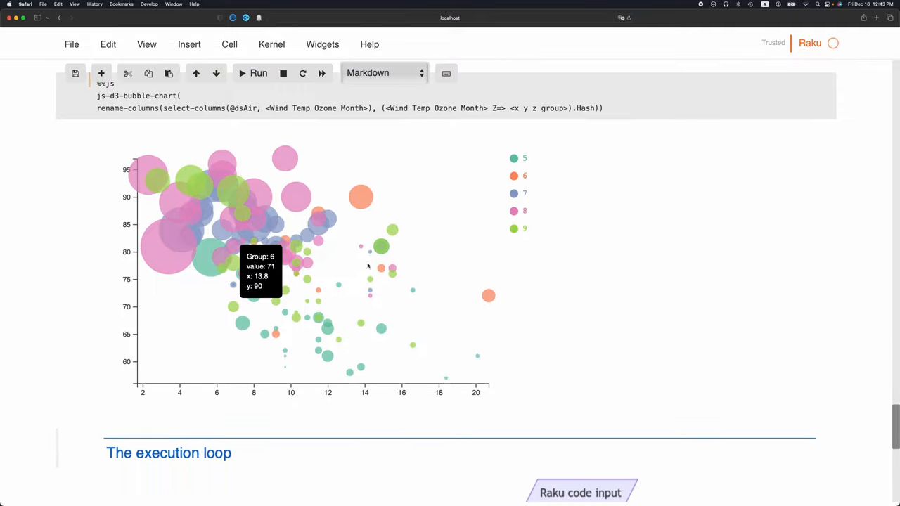
Scroll down to the execution-loop flowchart, from Raku code input to JavaScript result display
scroll(down, 3)
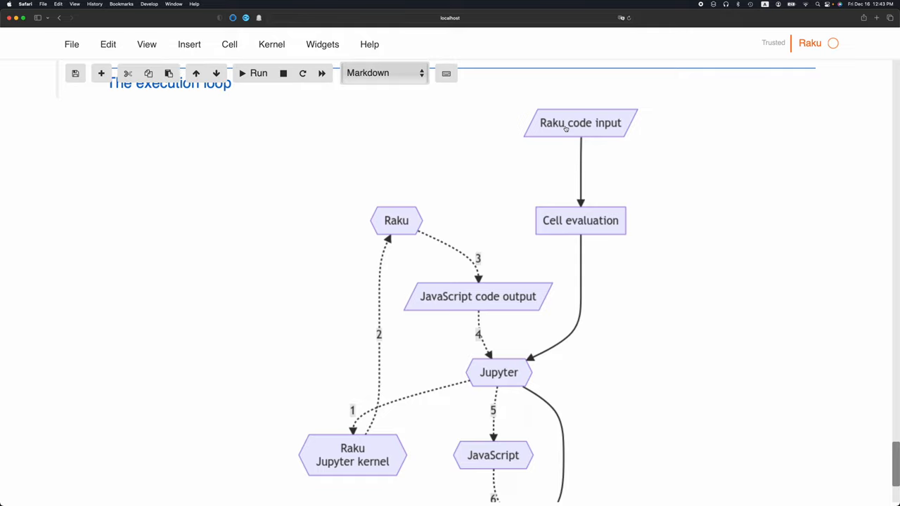
mouse_move(580, 157)
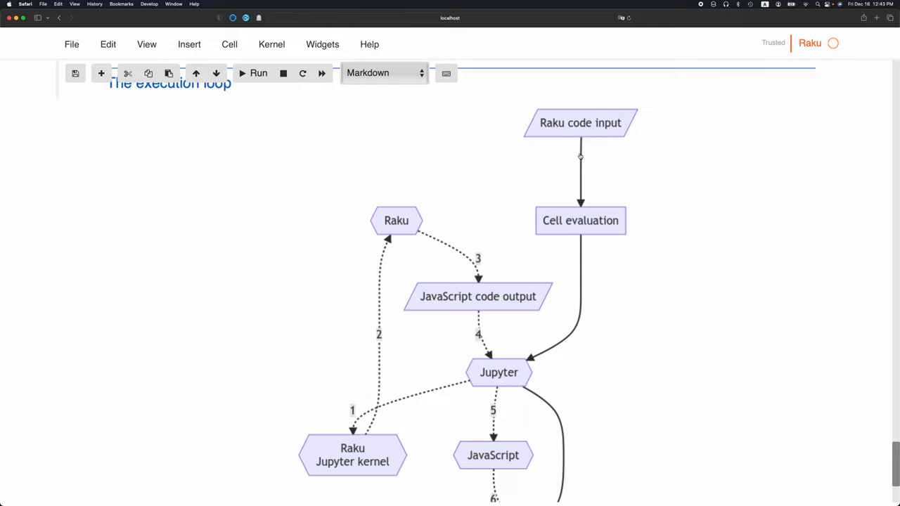
scroll(down, 3)
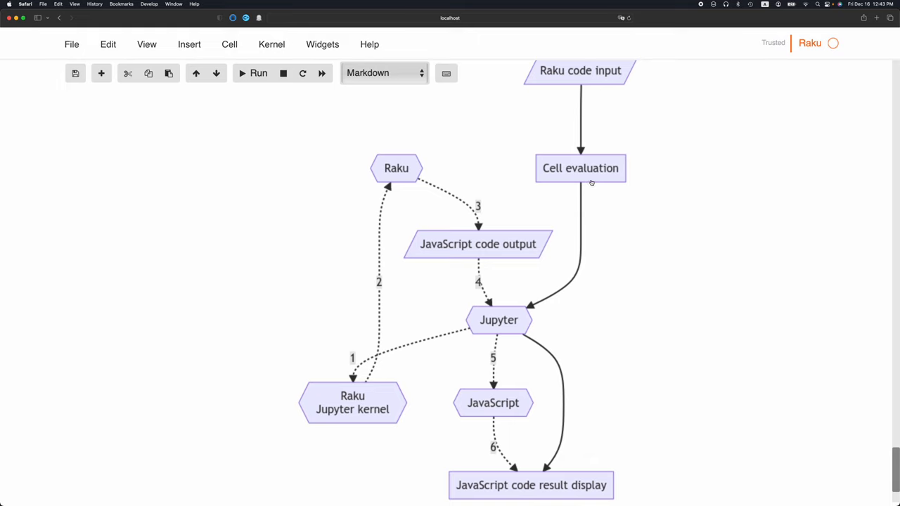
scroll(down, 3)
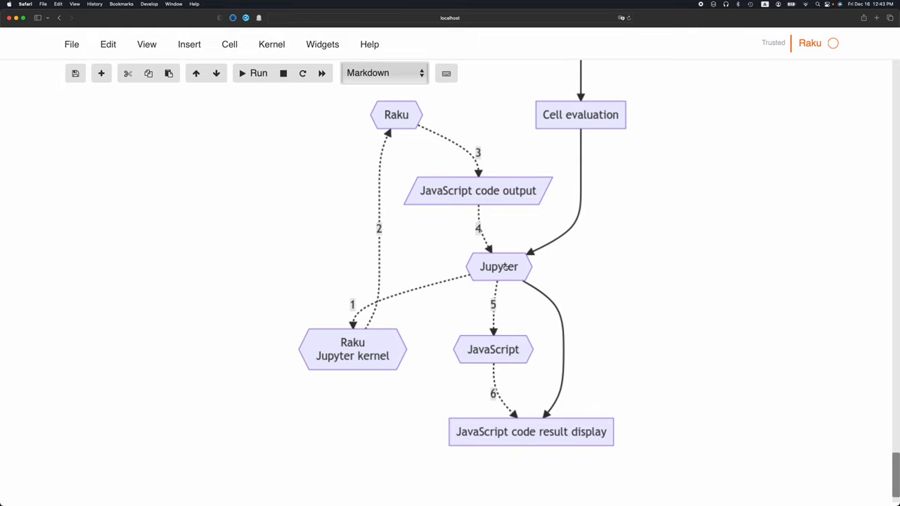
mouse_move(316, 376)
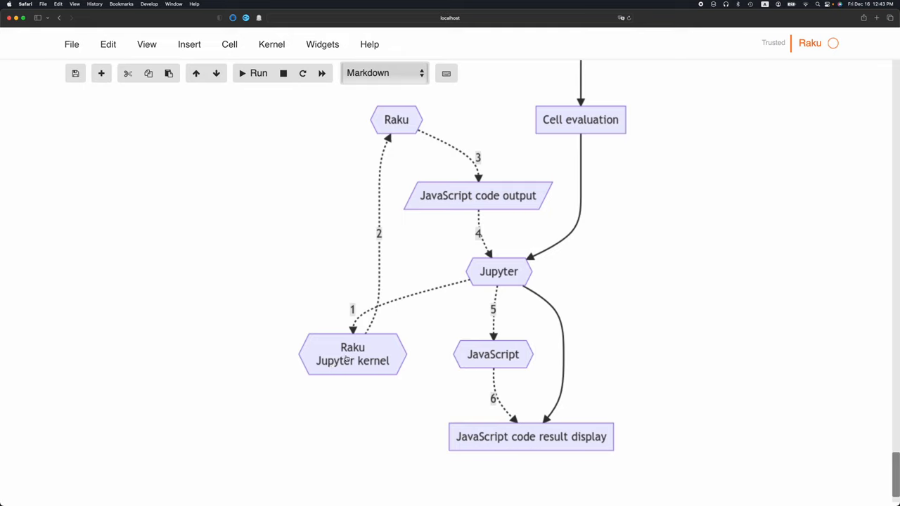
mouse_move(415, 135)
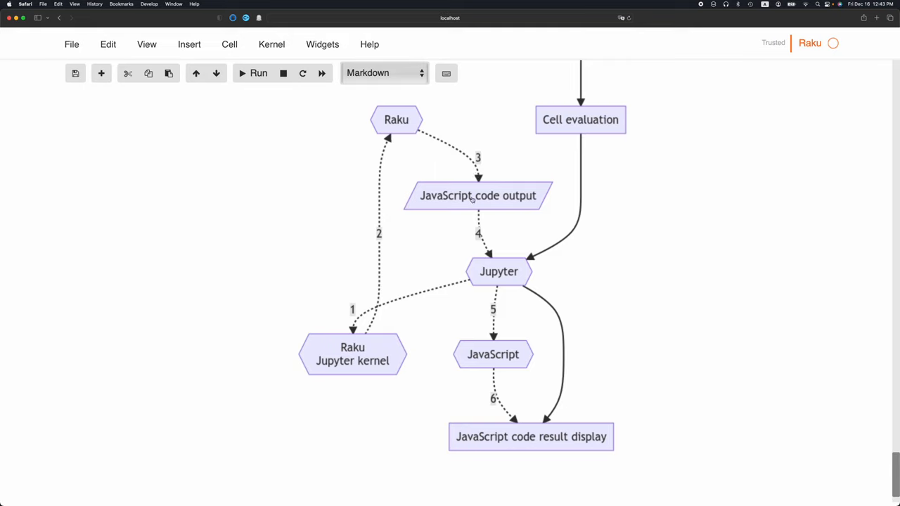
mouse_move(362, 347)
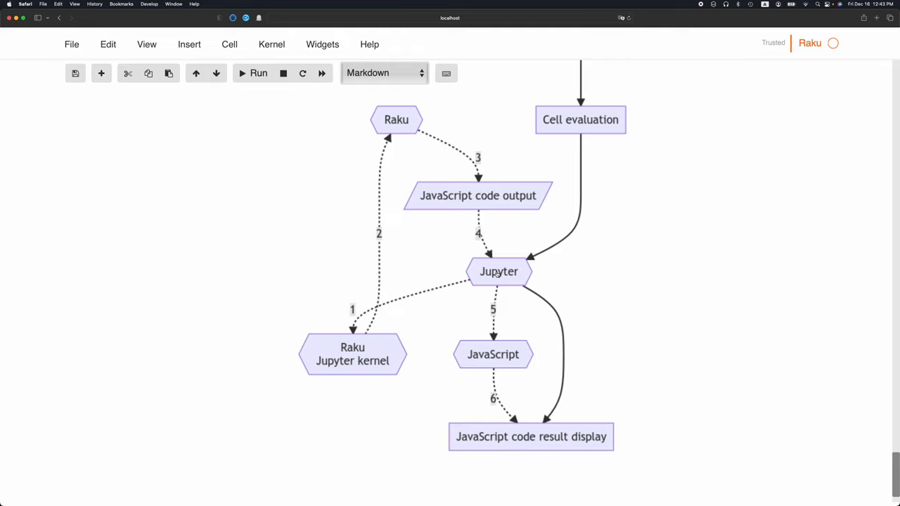
mouse_move(488, 279)
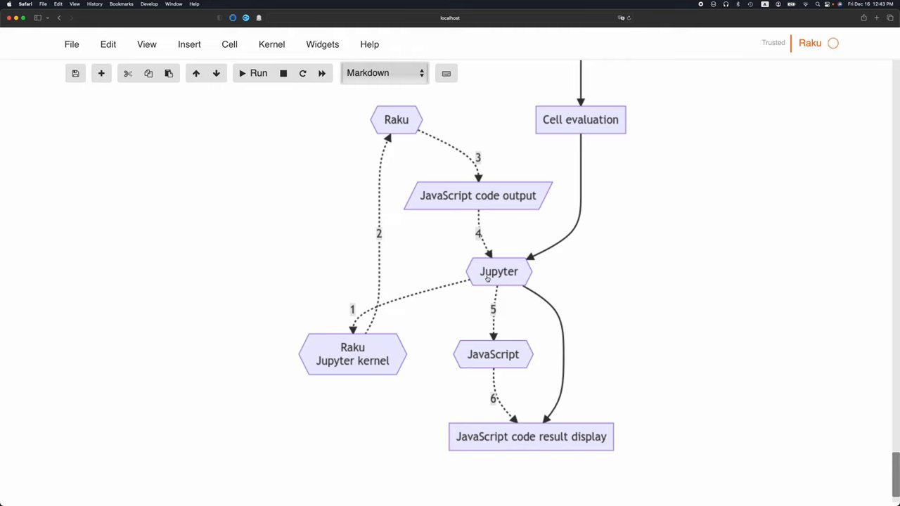
mouse_move(446, 301)
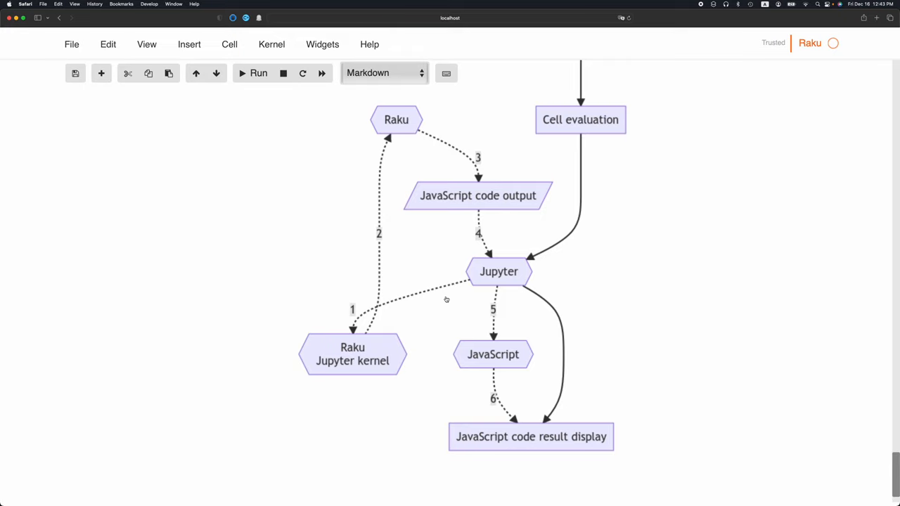
scroll(down, 3)
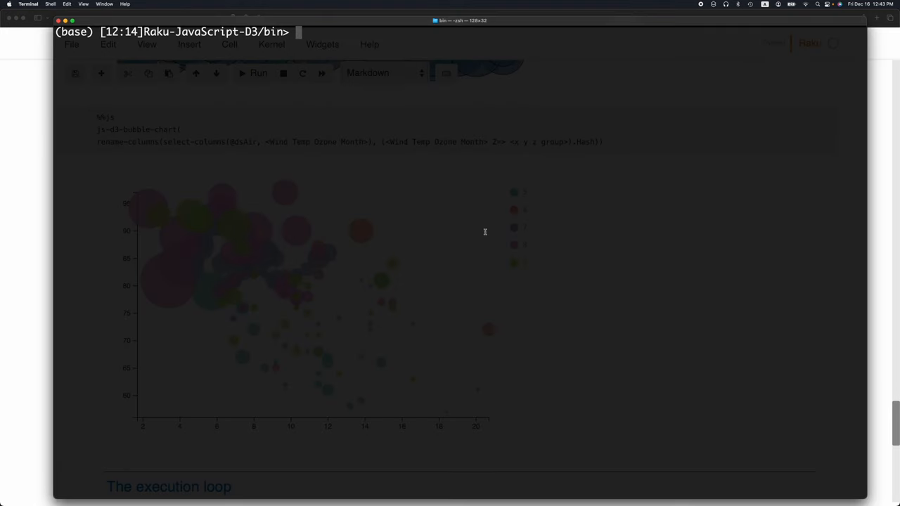
text(js-d3-graphics --help)
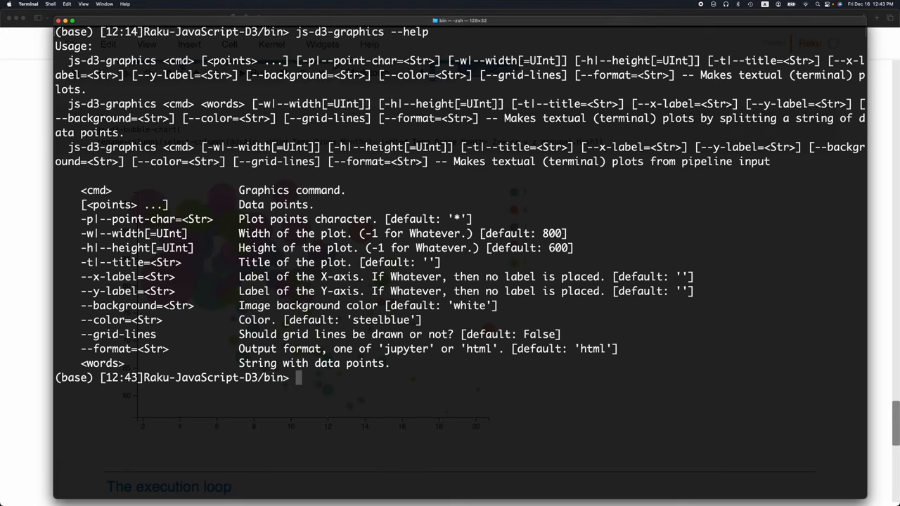
text(js-d3-graphics list-line-plot 1 2 2 12 33 41 15 5 -t="Nice plot" --x-label="My X" --y-label="My Y" > out.html && open out.html)
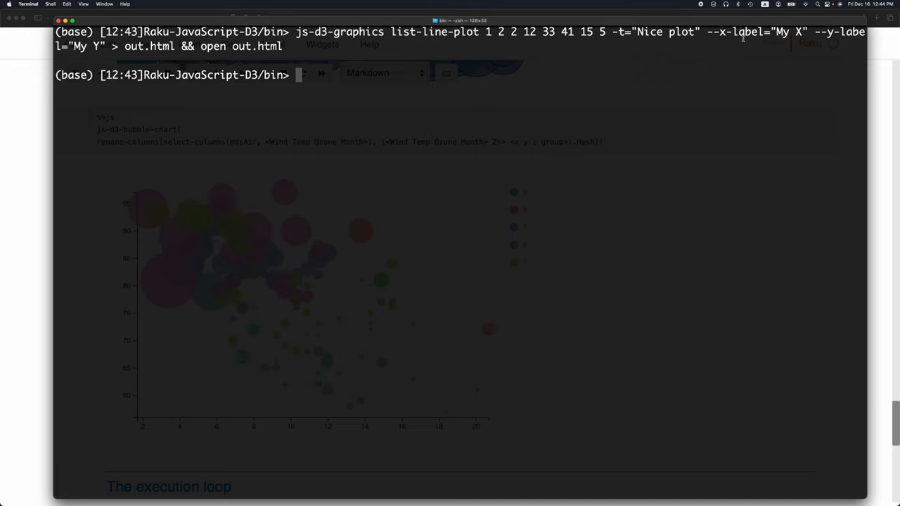
mouse_move(124, 47)
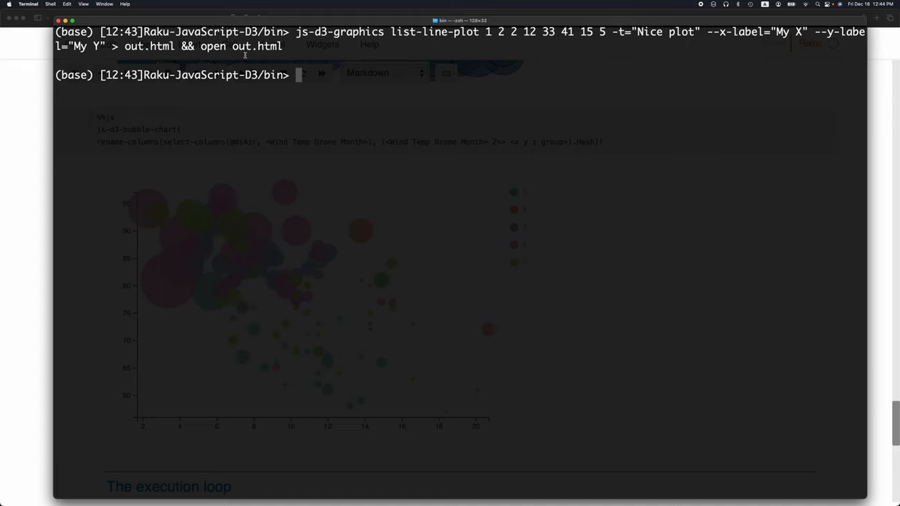
mouse_move(245, 101)
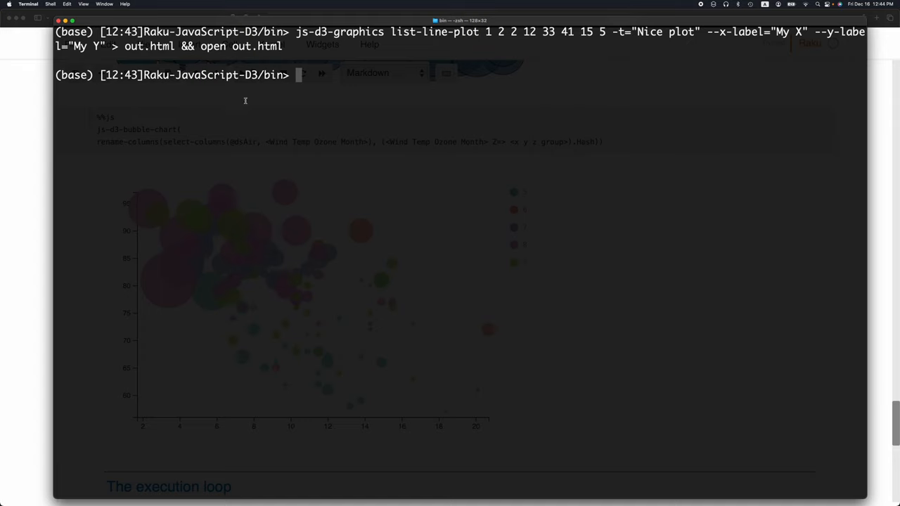